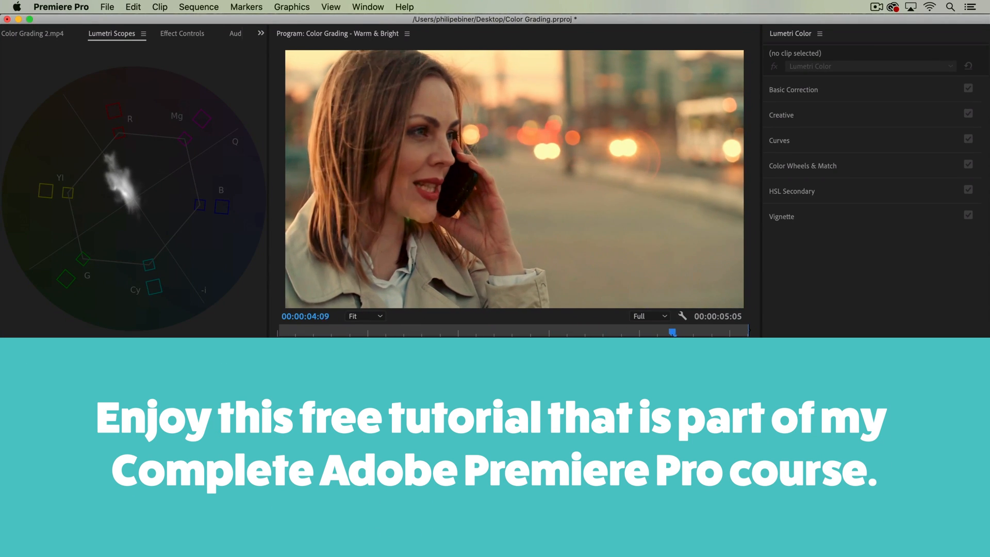
# Scrub through the graded clip, move to the ungraded second clip and expand Basic Correction for its adjustment layer.
pyautogui.moveTo(673, 332); pyautogui.dragTo(382, 331)
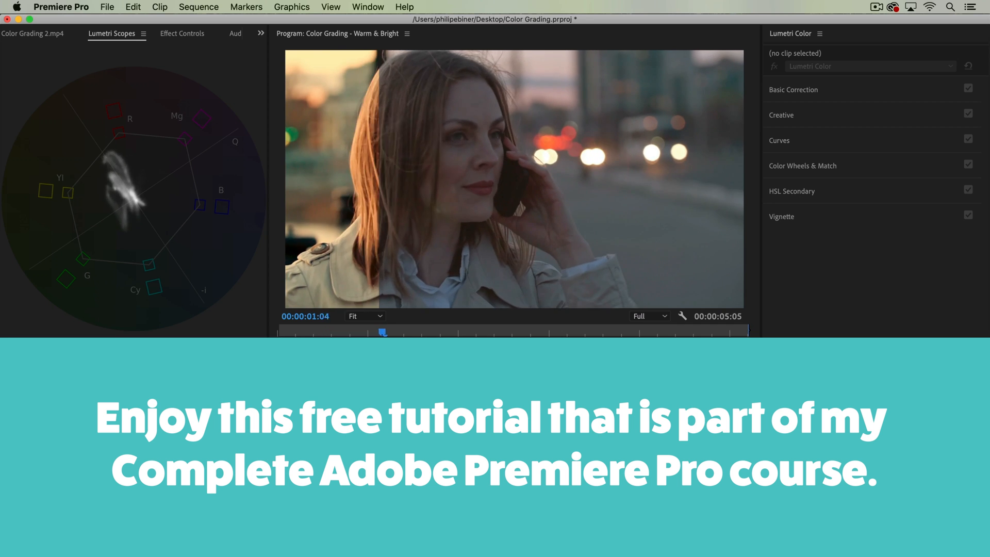
pyautogui.moveTo(381, 331); pyautogui.dragTo(566, 331)
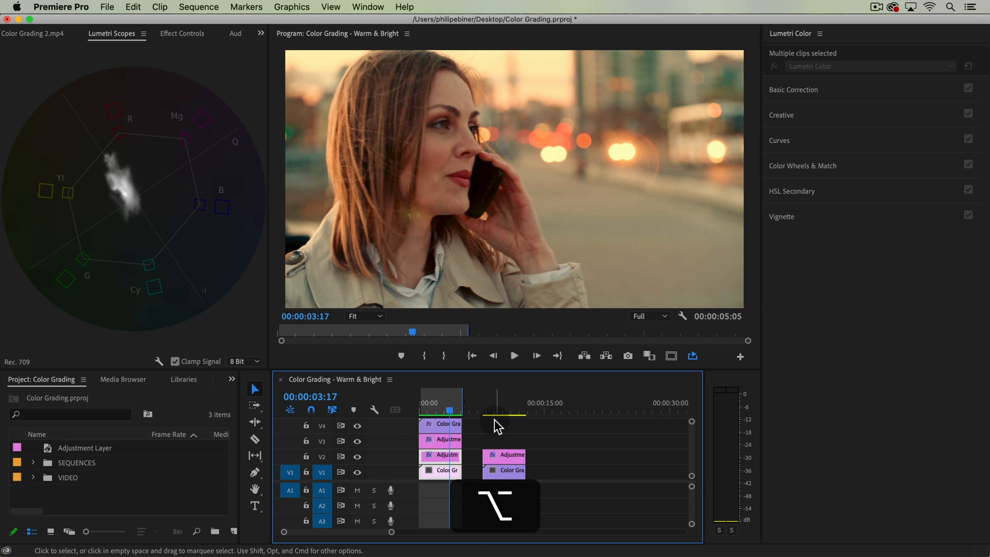
pyautogui.click(494, 411)
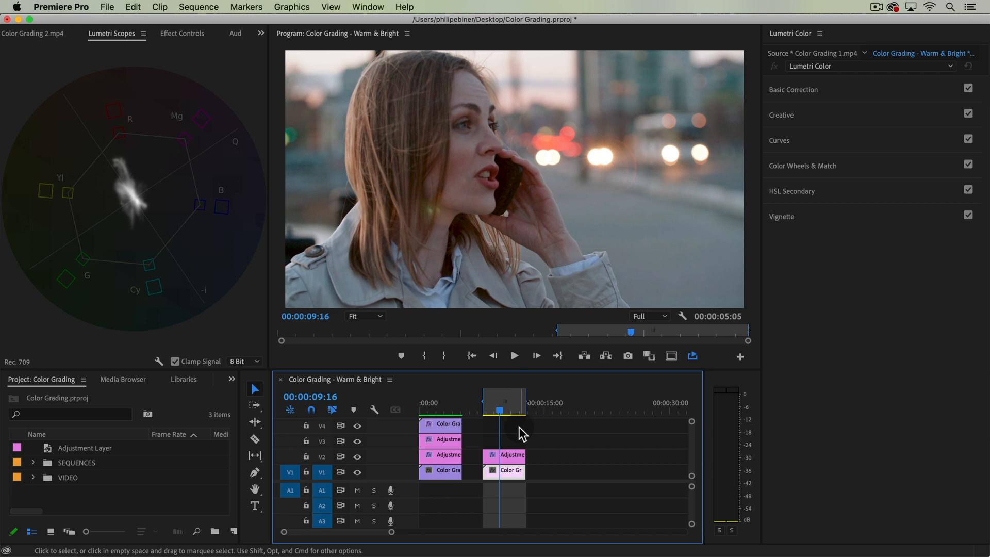
pyautogui.moveTo(577, 101)
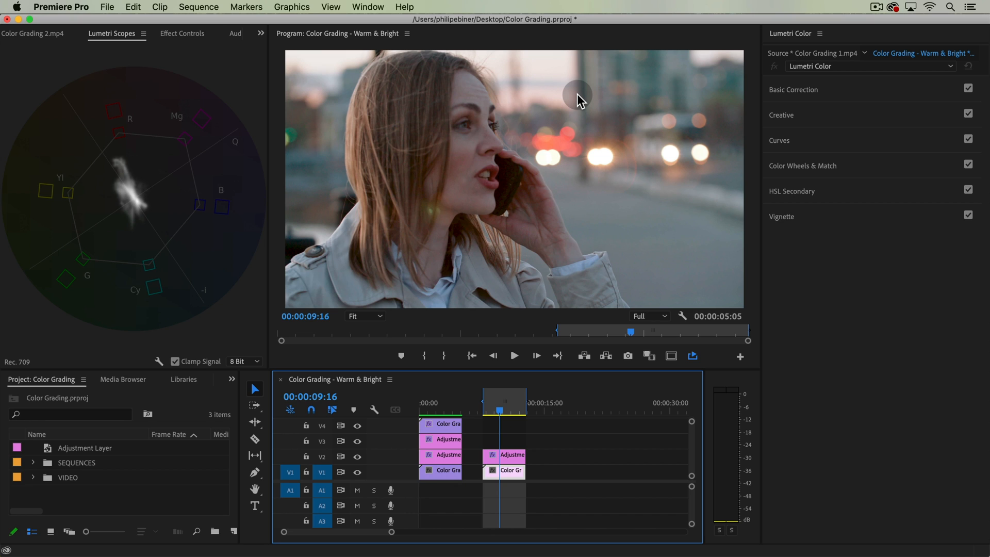
pyautogui.moveTo(644, 91)
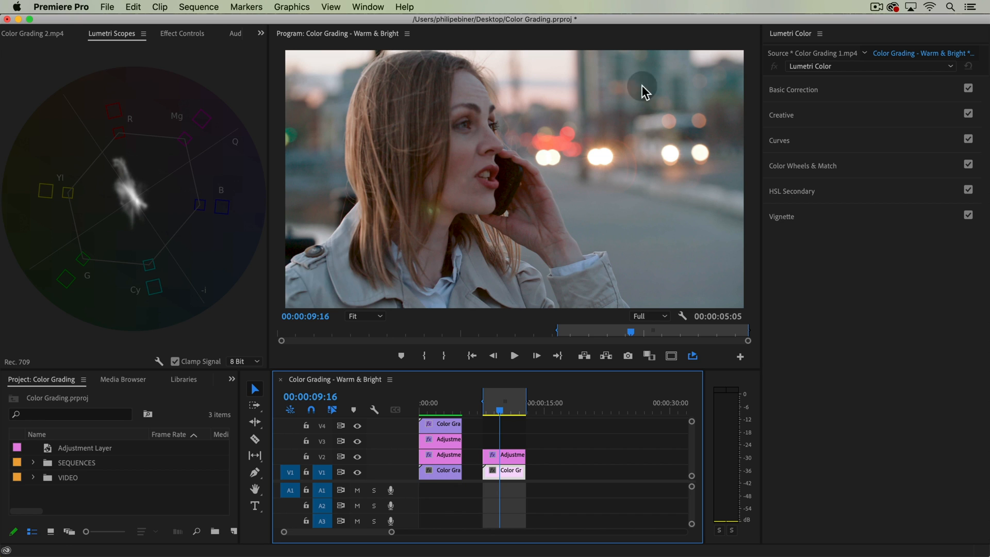
pyautogui.moveTo(511, 168)
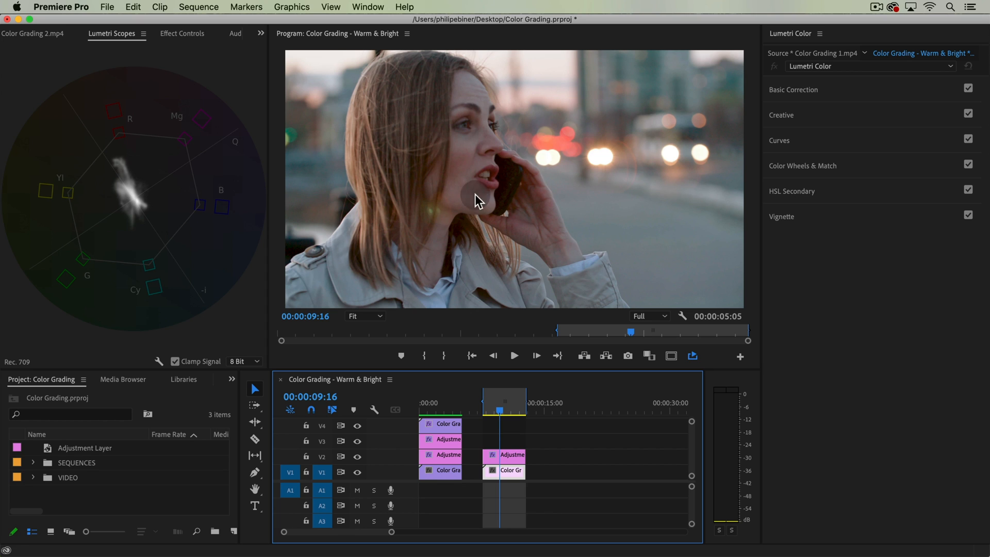
pyautogui.moveTo(522, 185)
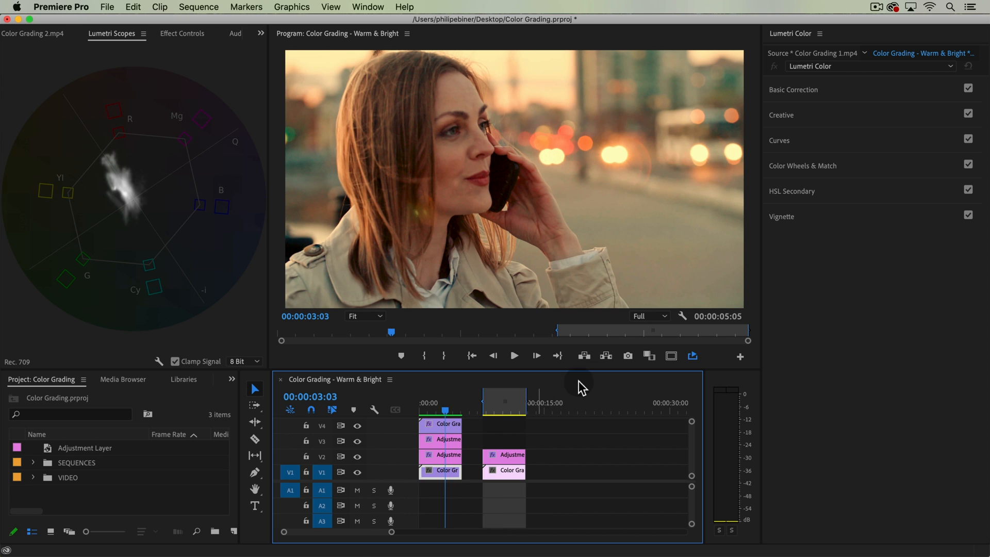
pyautogui.moveTo(842, 160)
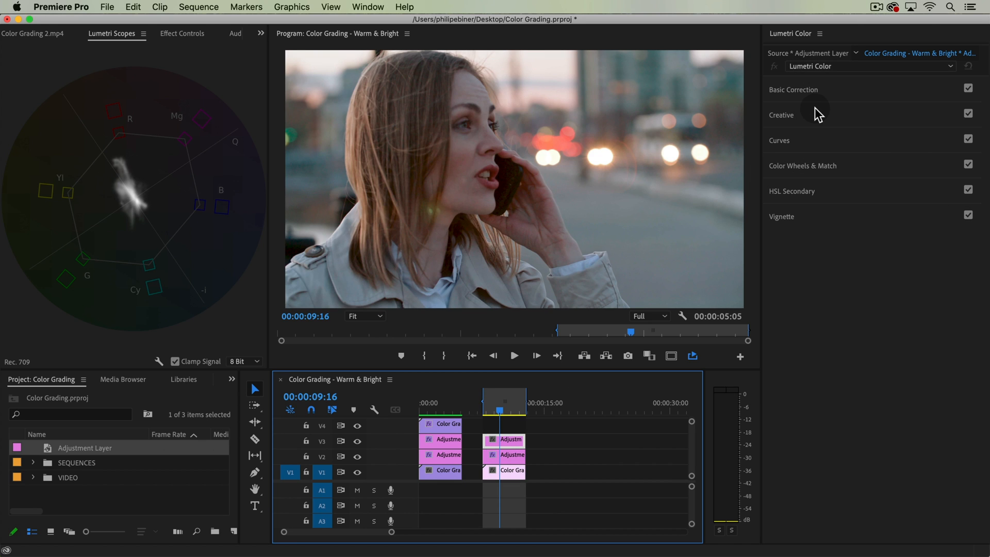
pyautogui.click(793, 89)
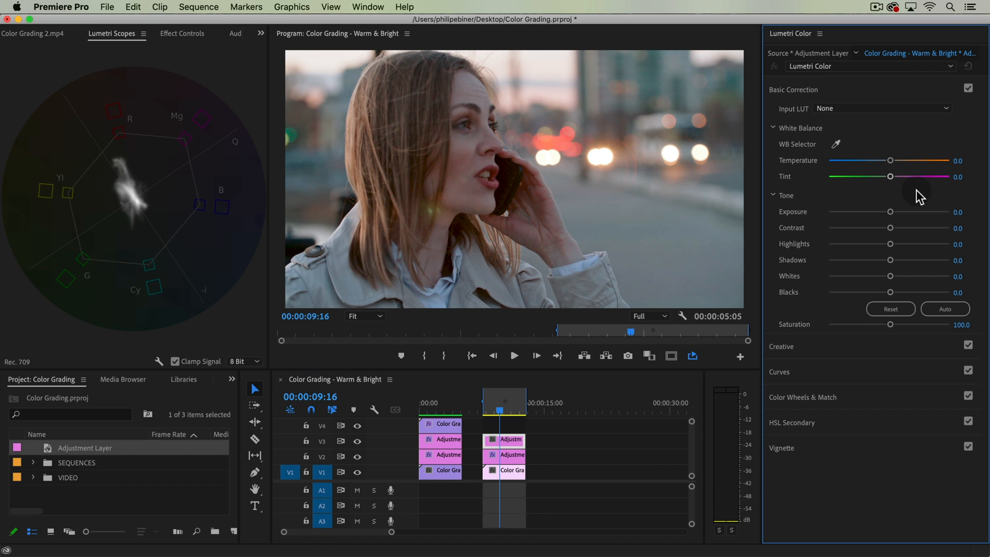
pyautogui.moveTo(830, 101)
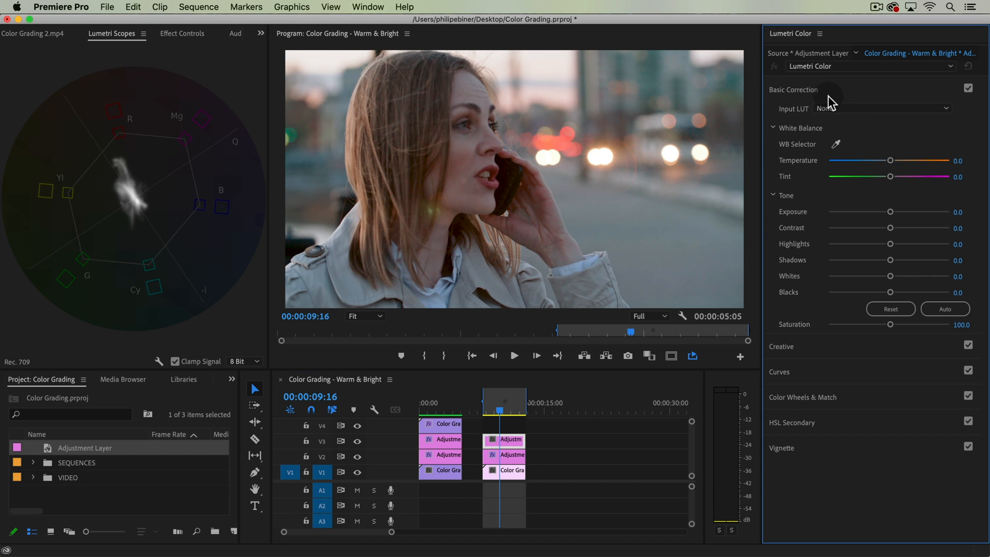
pyautogui.moveTo(893, 163)
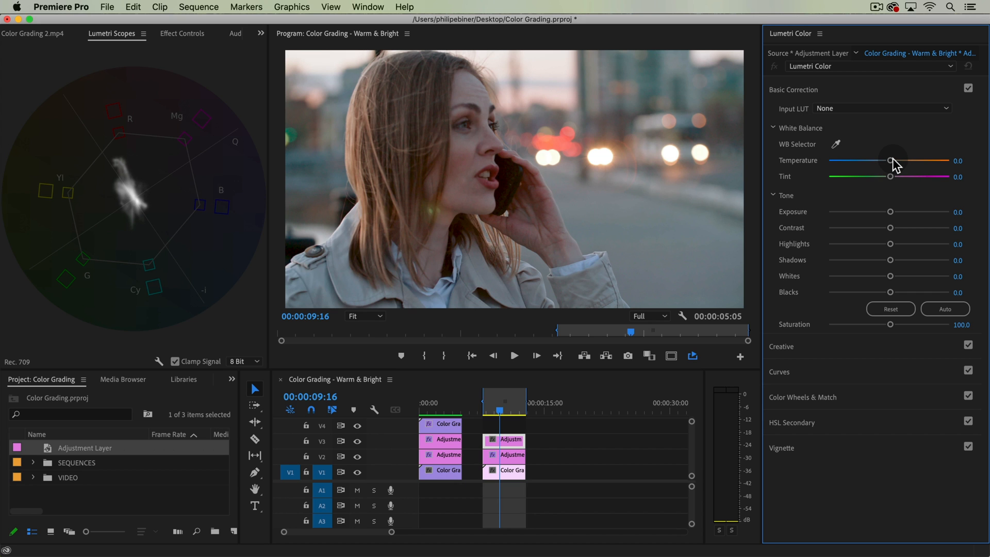
# Warm the temperature, trying 69.4, 32.7, 38.8 and 40.8 before settling near 17.3.
pyautogui.moveTo(892, 162); pyautogui.dragTo(929, 162)
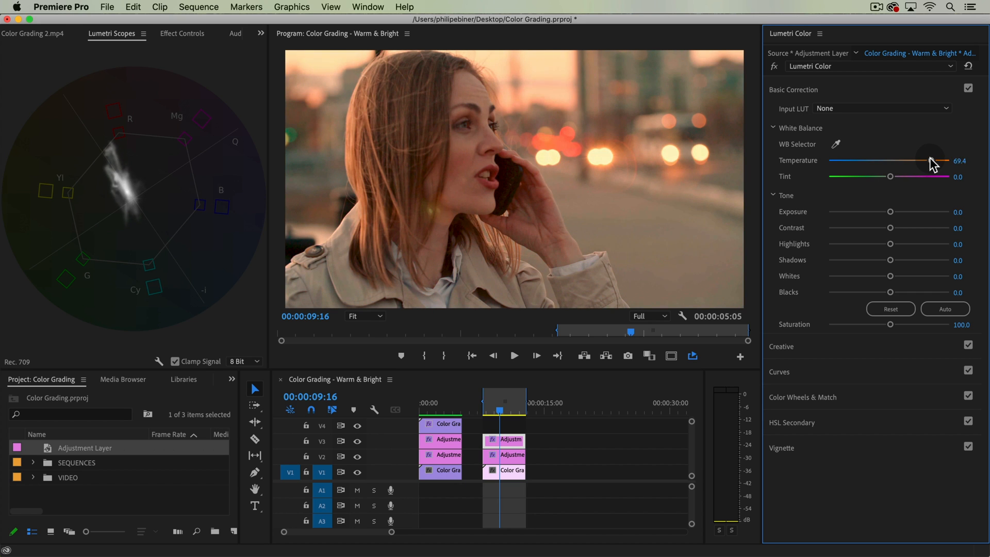
pyautogui.moveTo(928, 162); pyautogui.dragTo(908, 162)
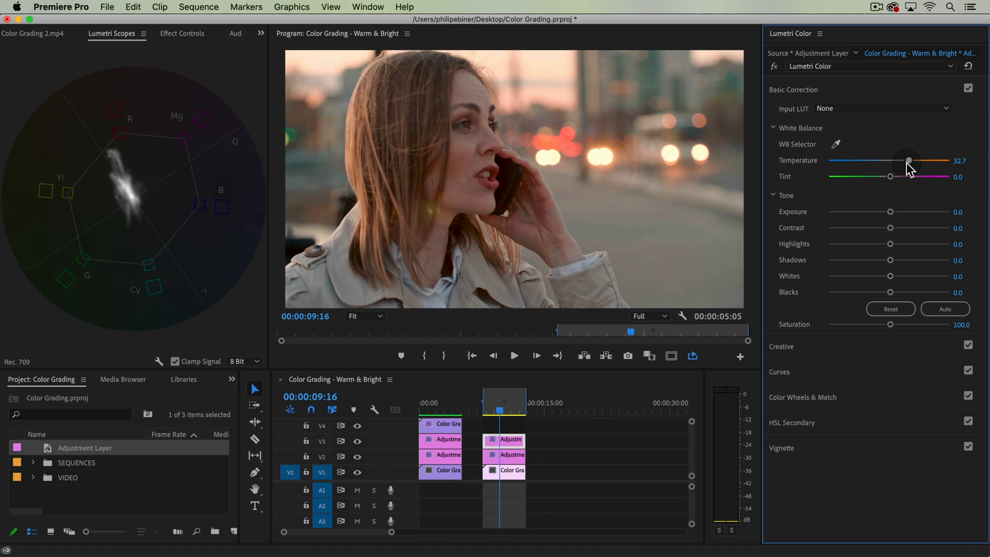
pyautogui.moveTo(908, 161); pyautogui.dragTo(913, 161)
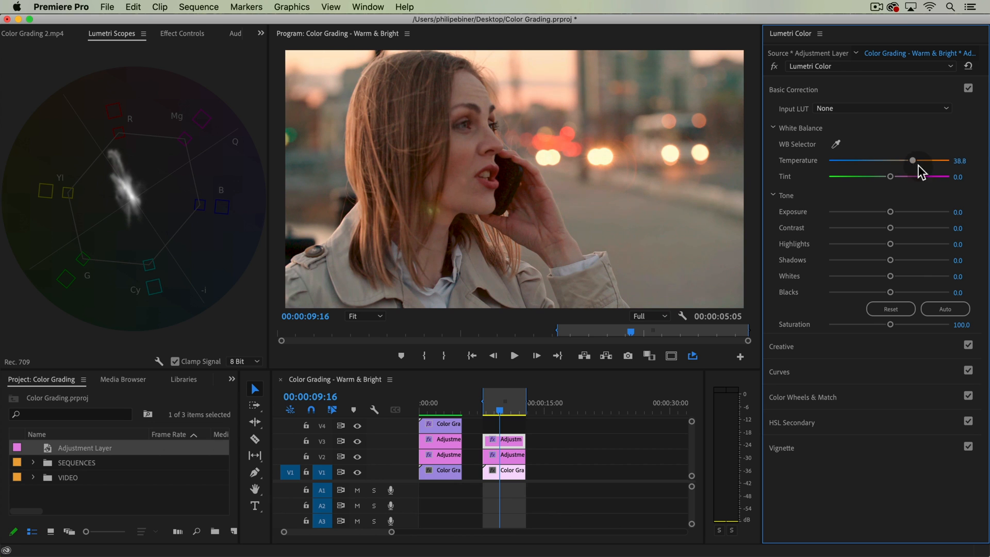
pyautogui.moveTo(910, 159); pyautogui.dragTo(916, 160)
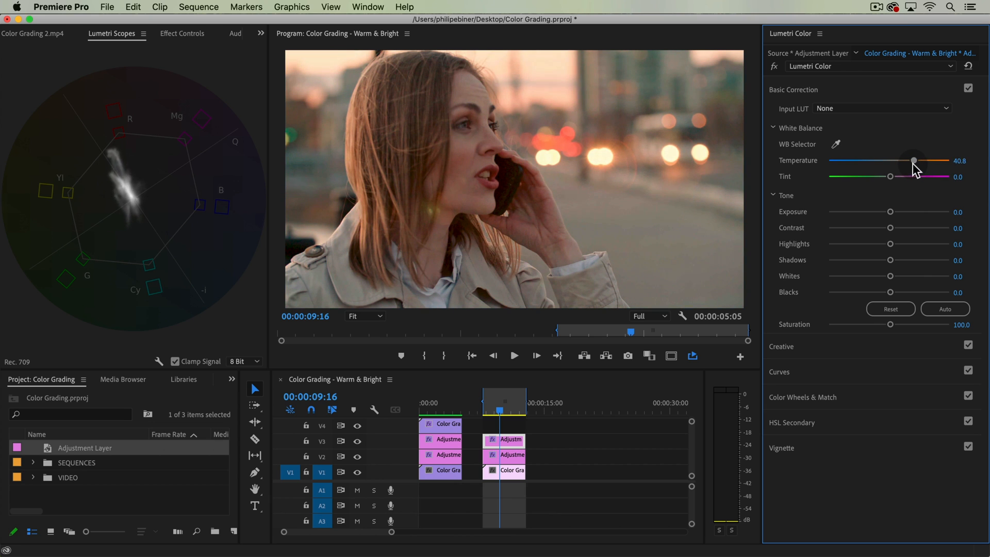
pyautogui.moveTo(914, 161); pyautogui.dragTo(899, 161)
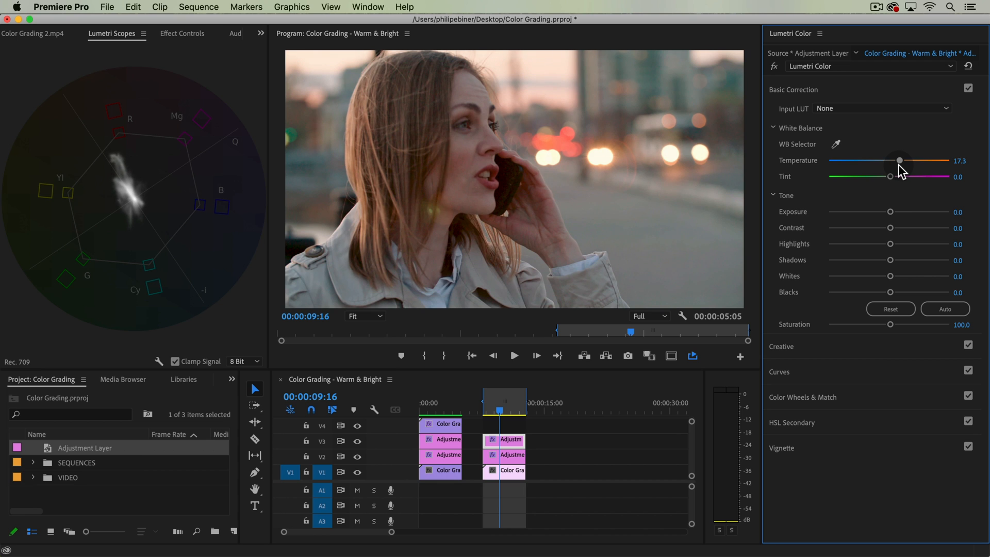
pyautogui.moveTo(915, 176)
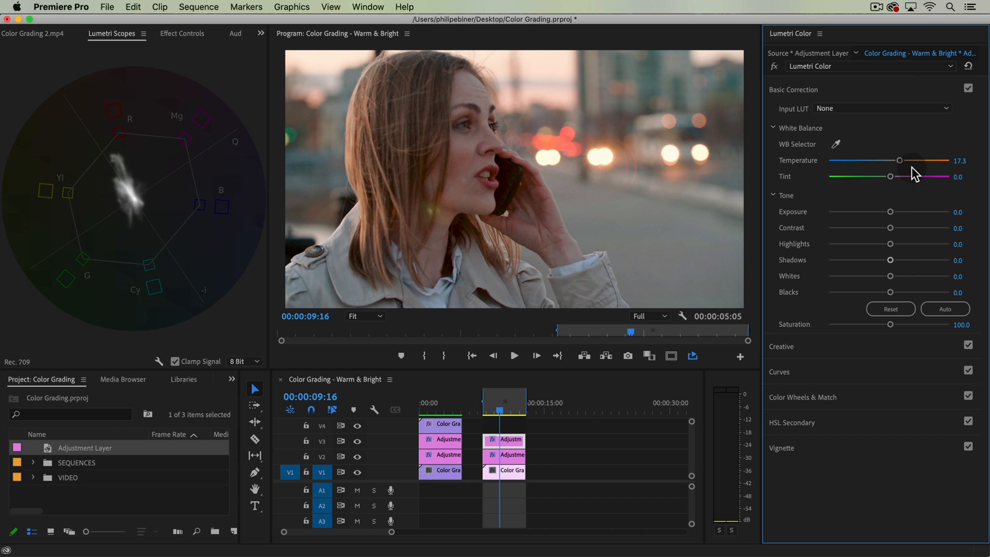
# Raise highlights to about 50, brighten whites, deepen shadows and warm temperature to 22.4.
pyautogui.moveTo(890, 244); pyautogui.dragTo(930, 243)
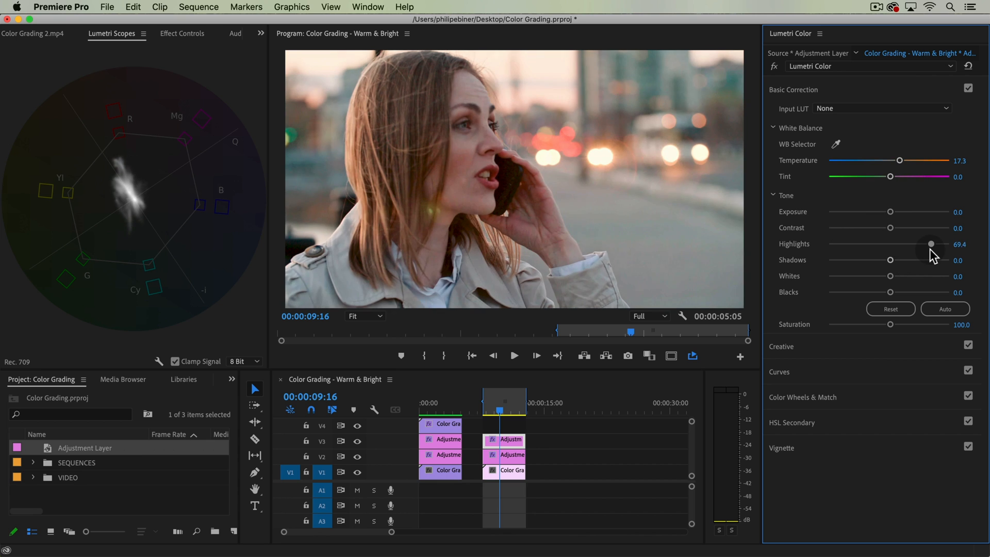
pyautogui.moveTo(931, 244); pyautogui.dragTo(919, 244)
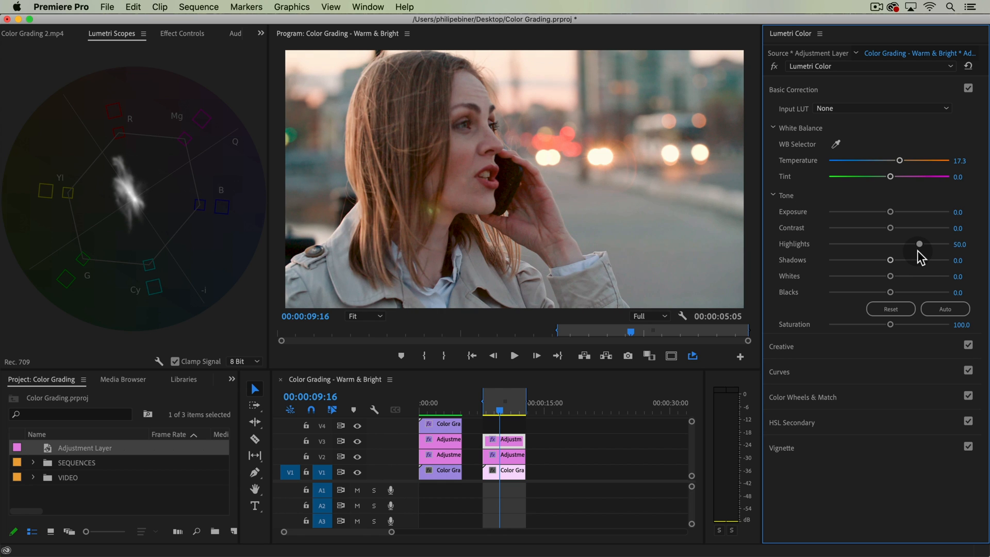
pyautogui.moveTo(890, 244); pyautogui.dragTo(919, 276)
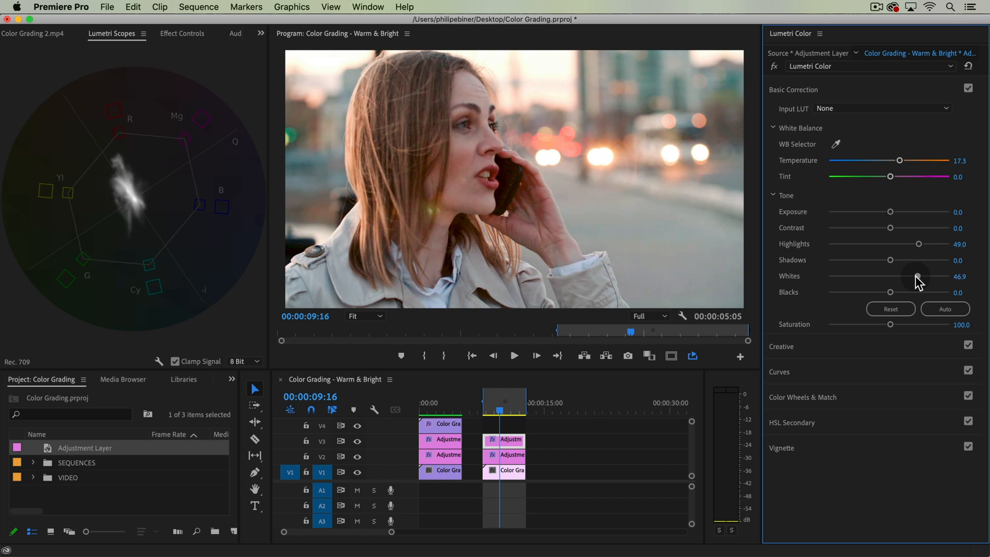
pyautogui.moveTo(919, 277); pyautogui.dragTo(890, 276)
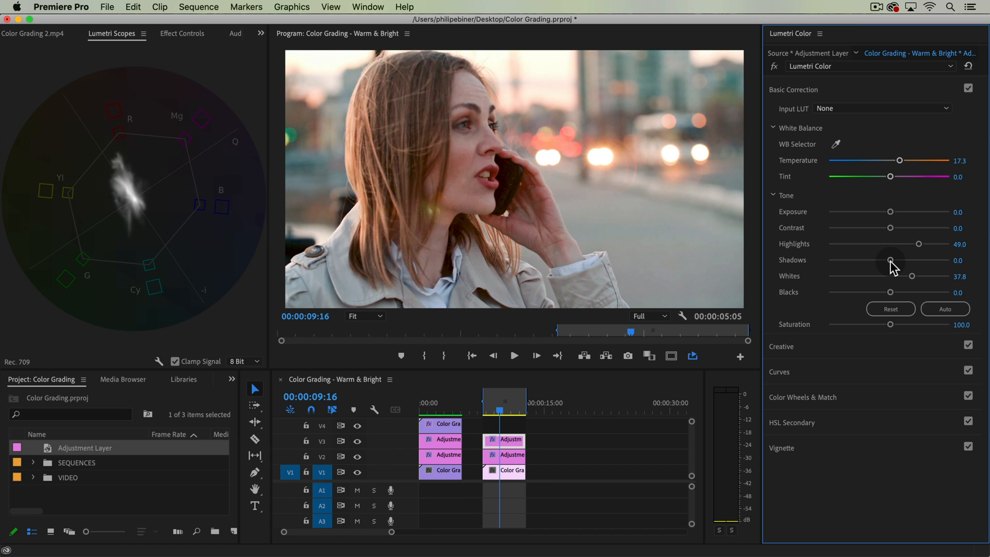
pyautogui.moveTo(892, 261); pyautogui.dragTo(876, 261)
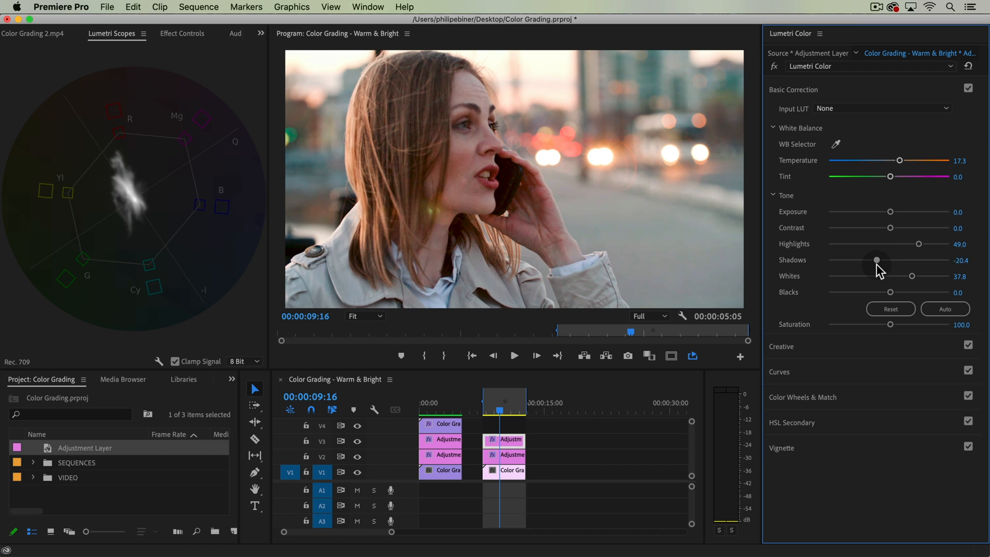
pyautogui.moveTo(877, 260); pyautogui.dragTo(919, 246)
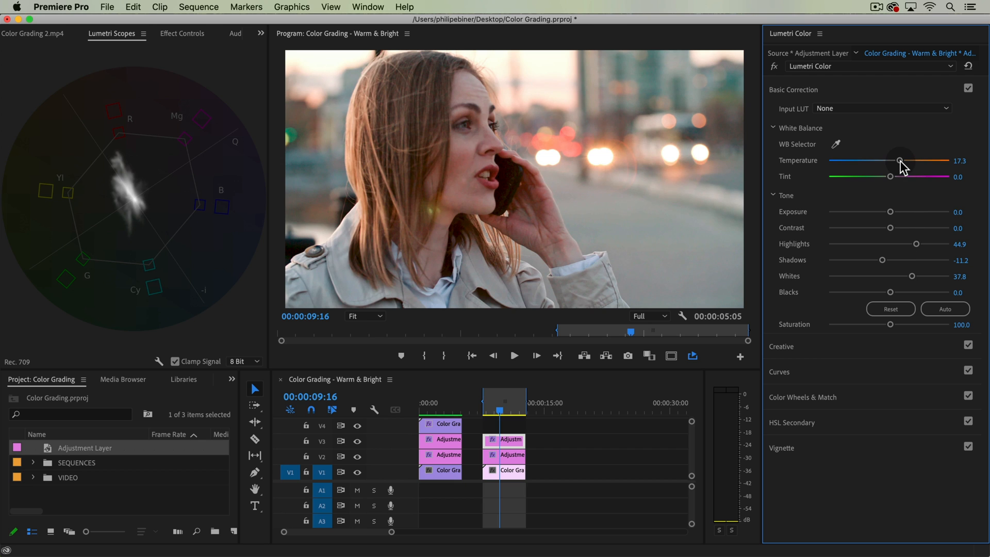
pyautogui.moveTo(900, 162); pyautogui.dragTo(902, 162)
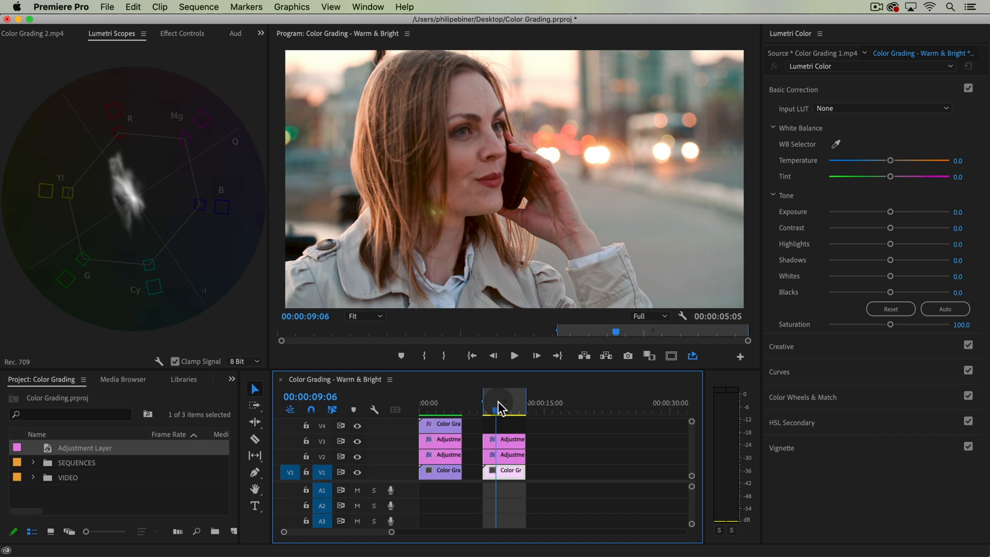
pyautogui.click(504, 439)
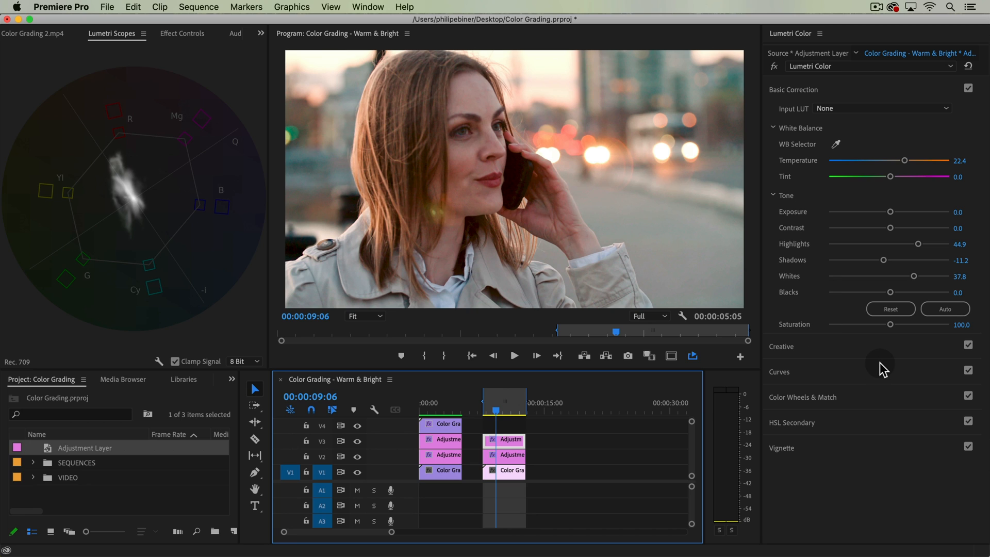
pyautogui.moveTo(811, 391)
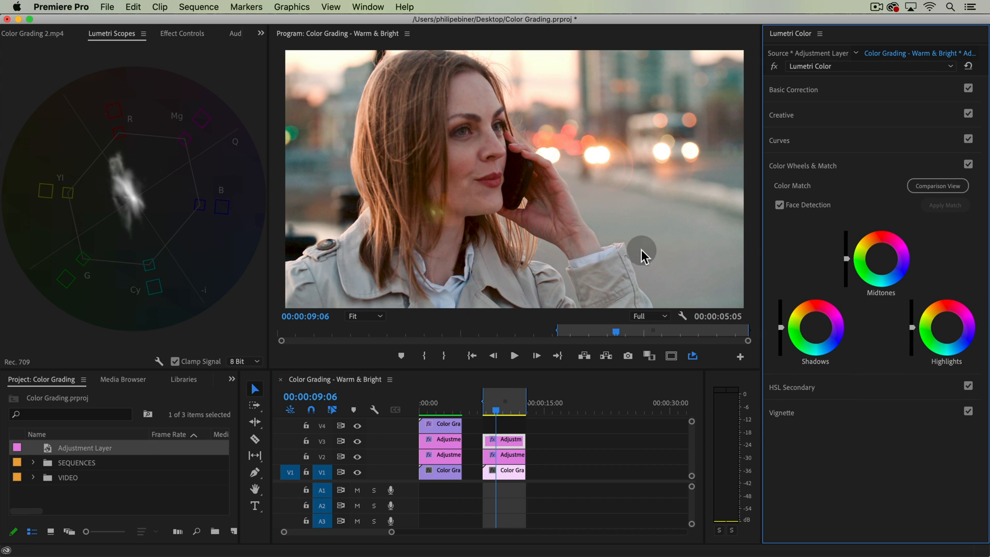
pyautogui.moveTo(887, 271)
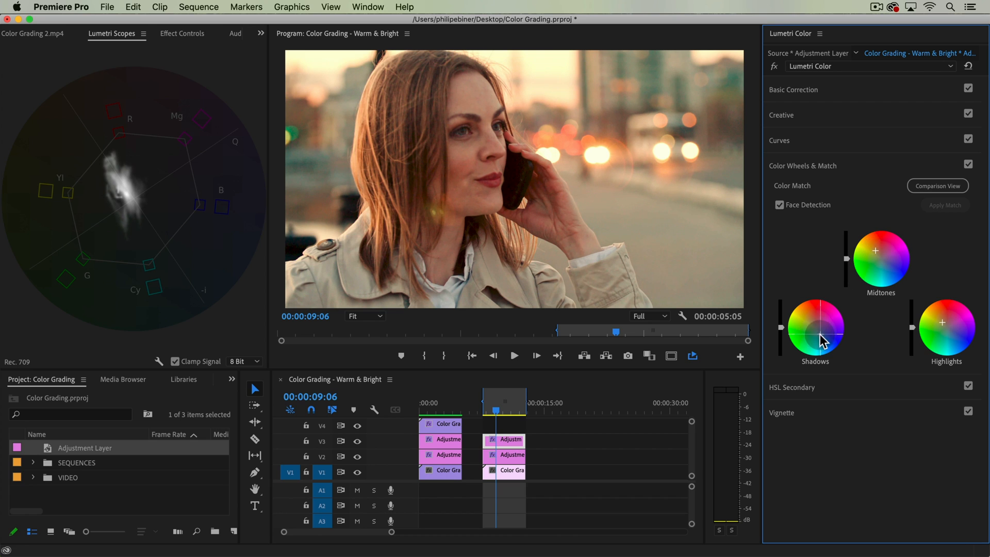
# Shift the shadows color wheel toward warm orange.
pyautogui.moveTo(815, 338); pyautogui.dragTo(821, 342)
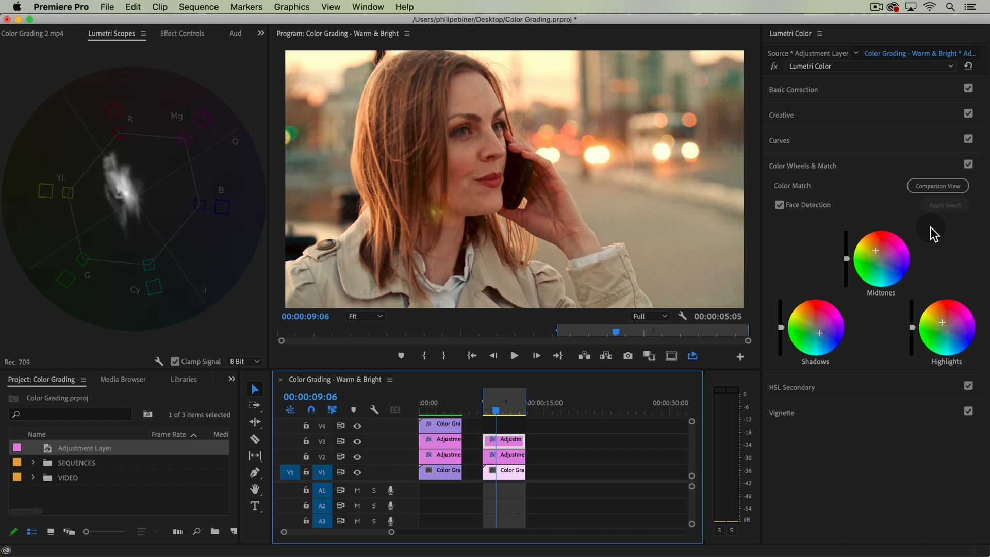
pyautogui.moveTo(814, 86)
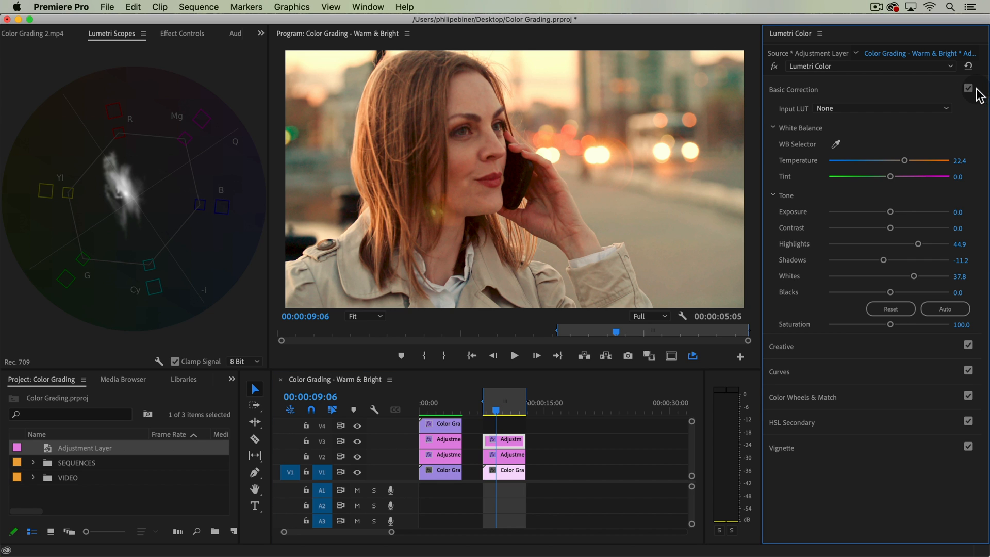
pyautogui.click(968, 88)
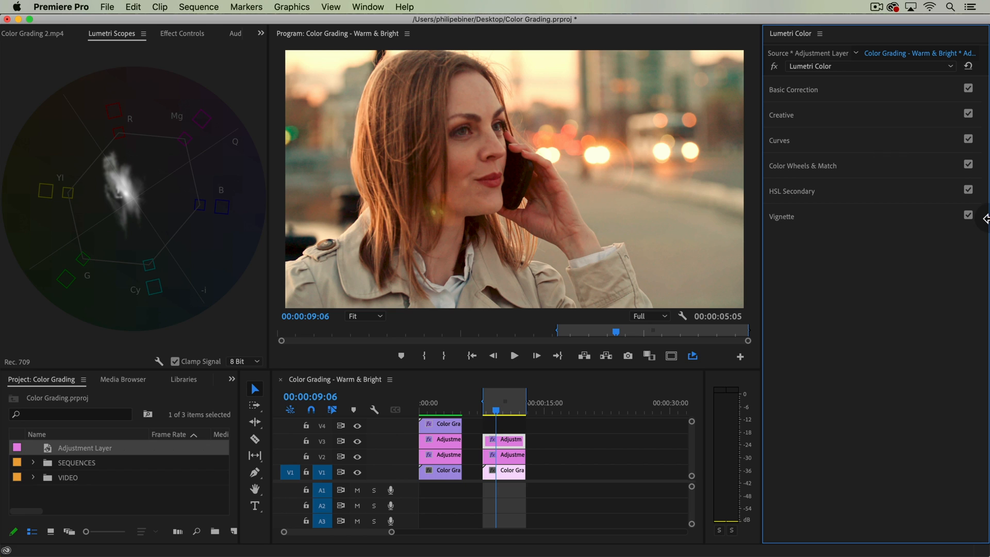
pyautogui.click(968, 165)
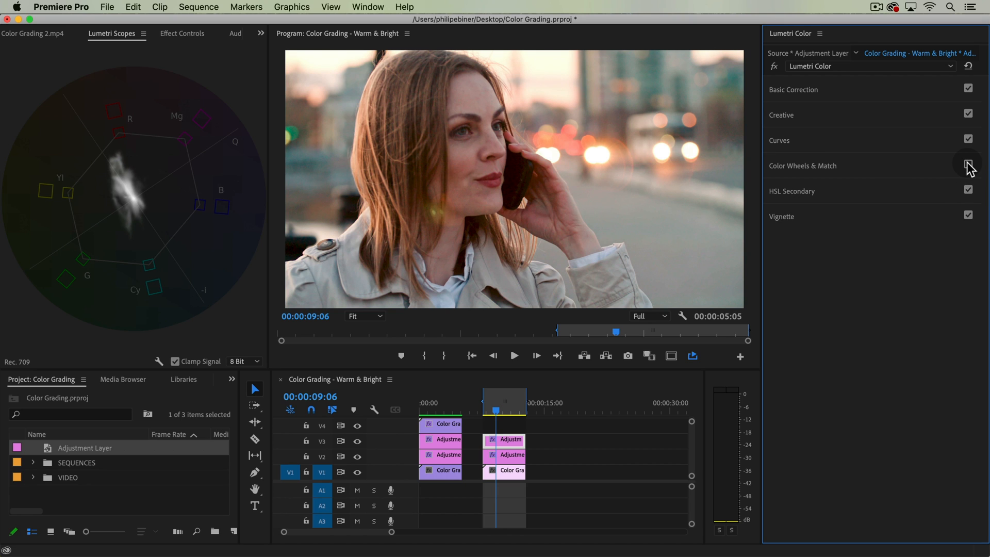
pyautogui.click(802, 165)
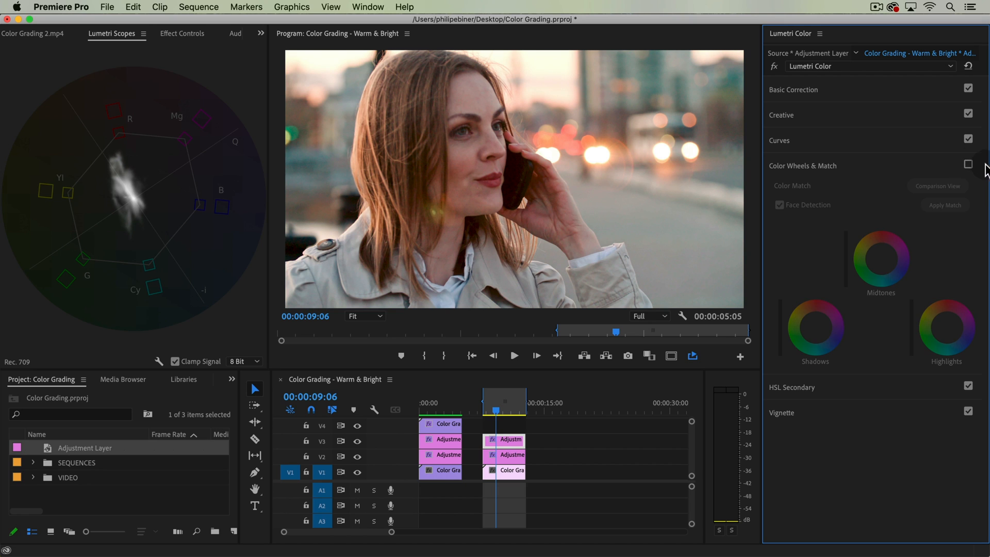
pyautogui.click(969, 165)
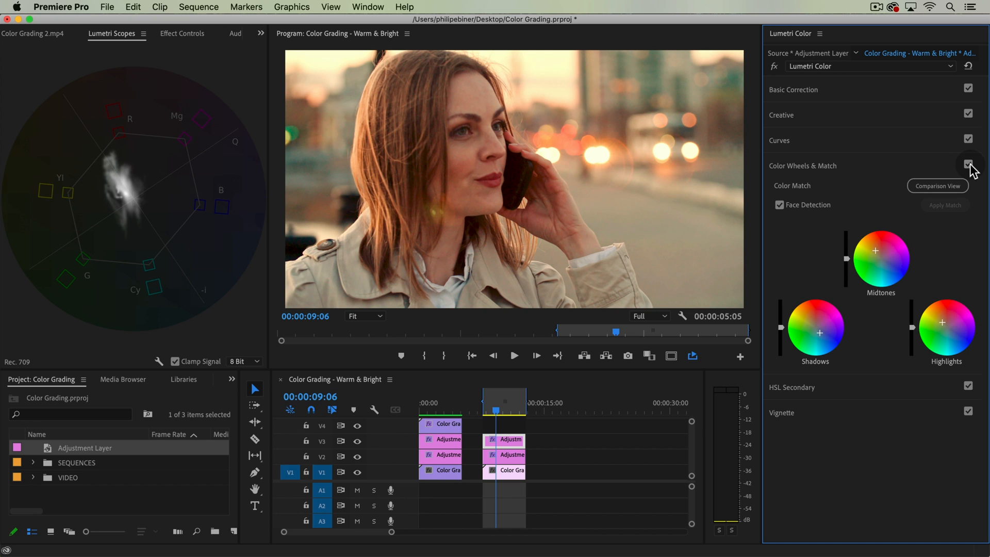